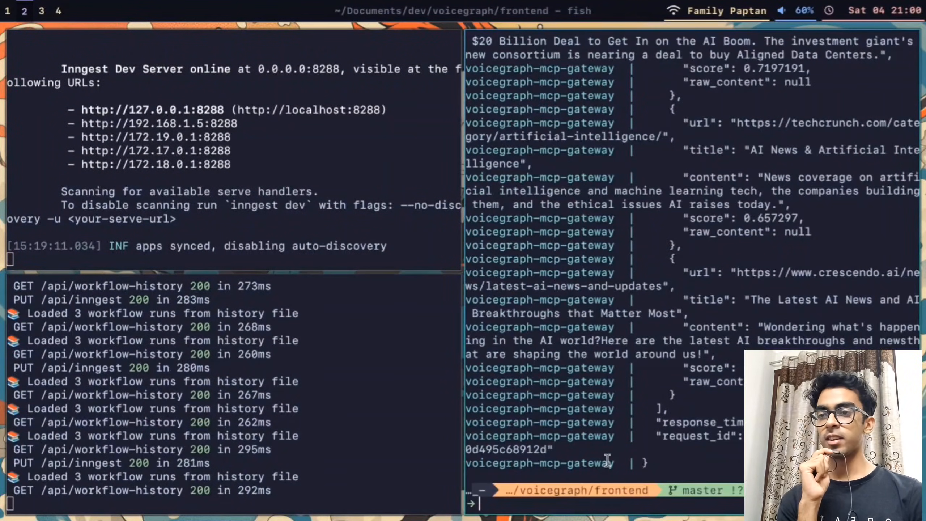
# Show the mcp-gateway service logs with sudo docker-compose logs in the fish shell
pyautogui.write('sudo docker-compose logs mcp-gateway')
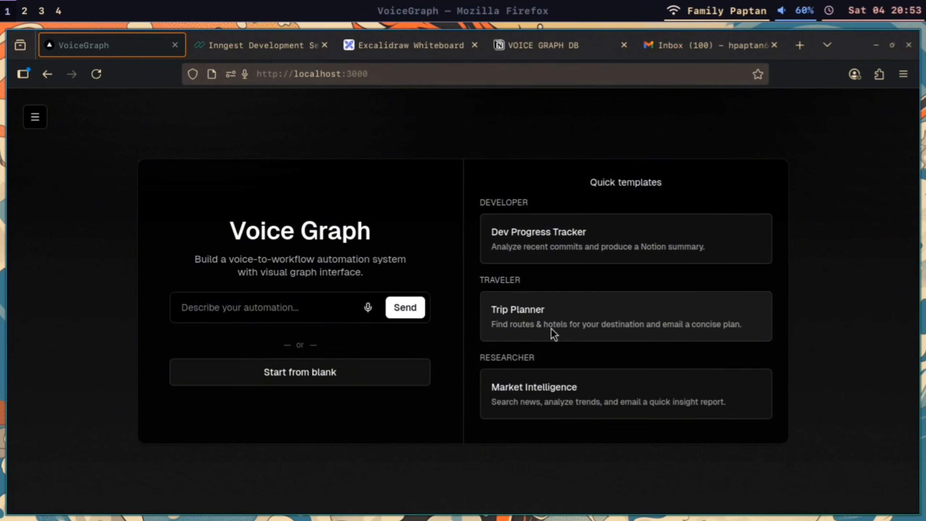
# Load the Trip Planner template and launch it as a background run with the recipient email
pyautogui.click(625, 316)
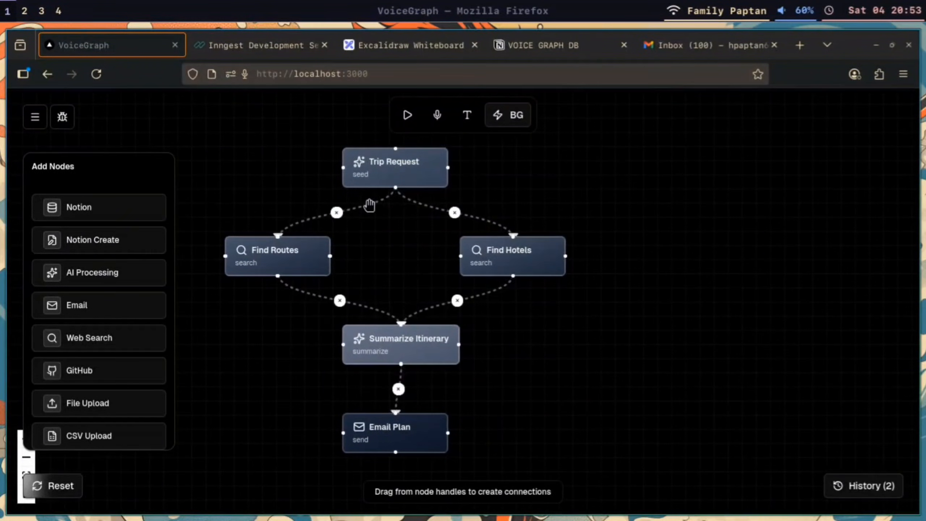
pyautogui.click(394, 167)
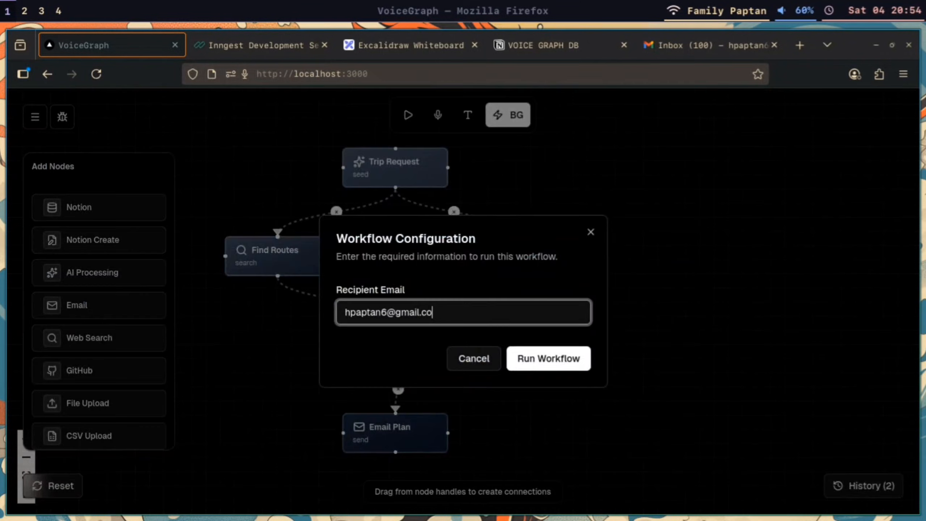
pyautogui.click(547, 359)
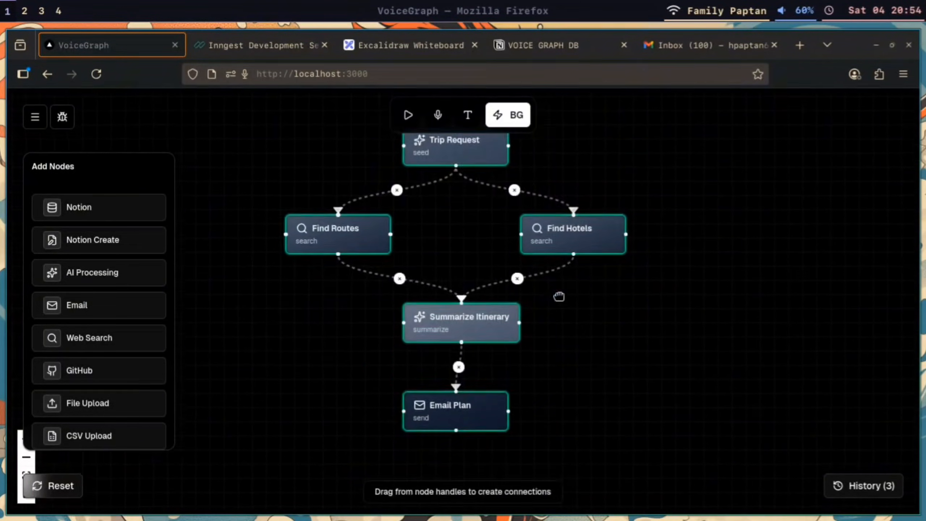
# Review the finished trip run's metrics and the AI helper's explanation of why it stopped
pyautogui.click(62, 116)
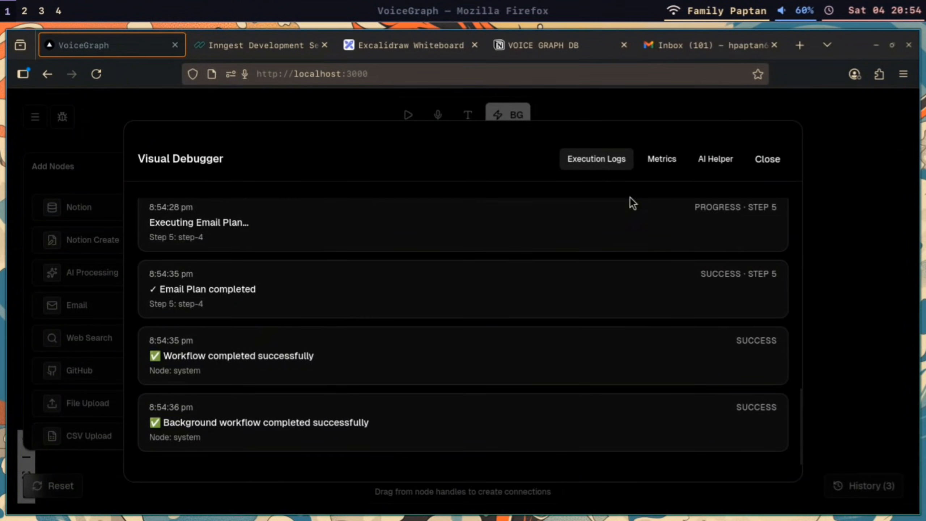
pyautogui.click(661, 158)
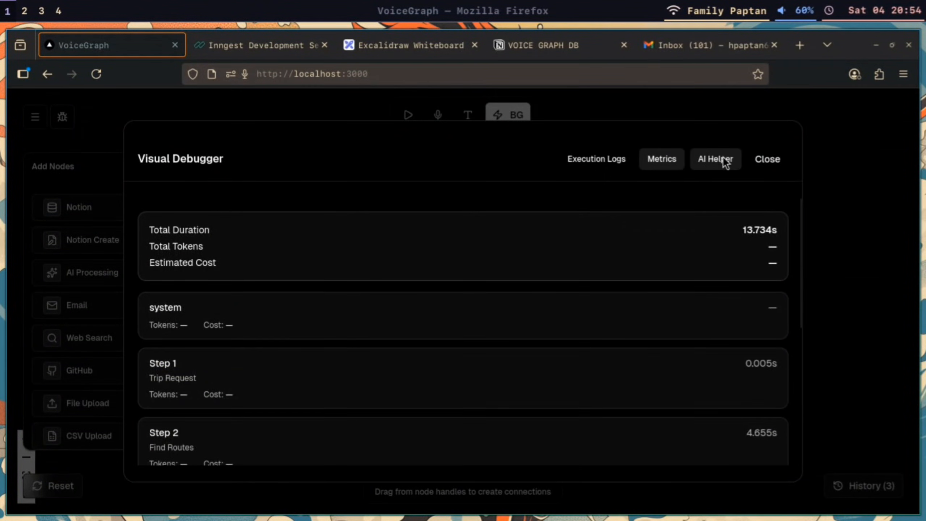
pyautogui.click(715, 159)
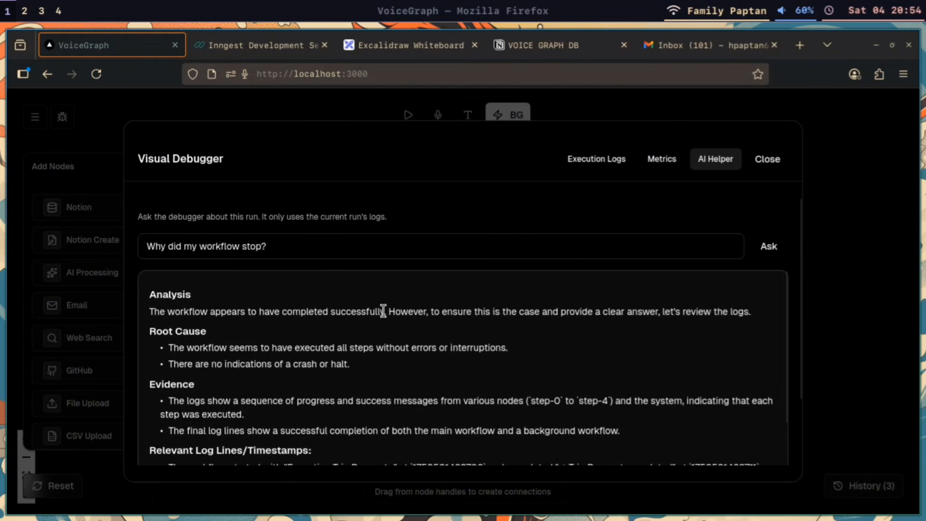
pyautogui.scroll(-3)
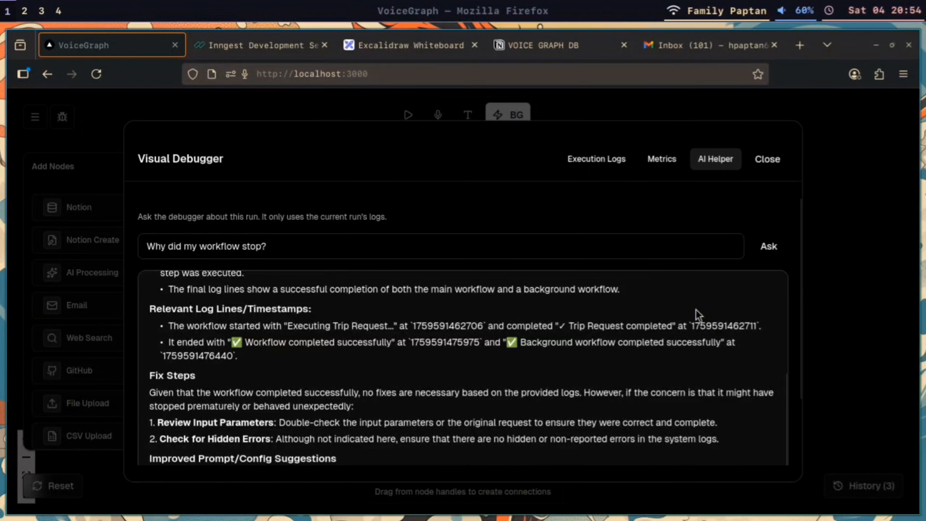
# Record a spoken edit command that adds an Analyze Itinerary Details step
pyautogui.click(766, 159)
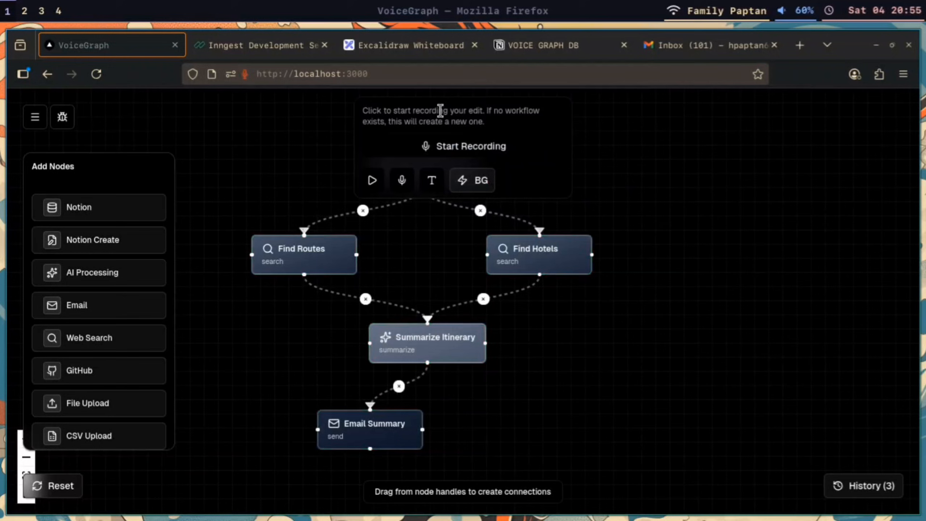
pyautogui.moveTo(451, 155)
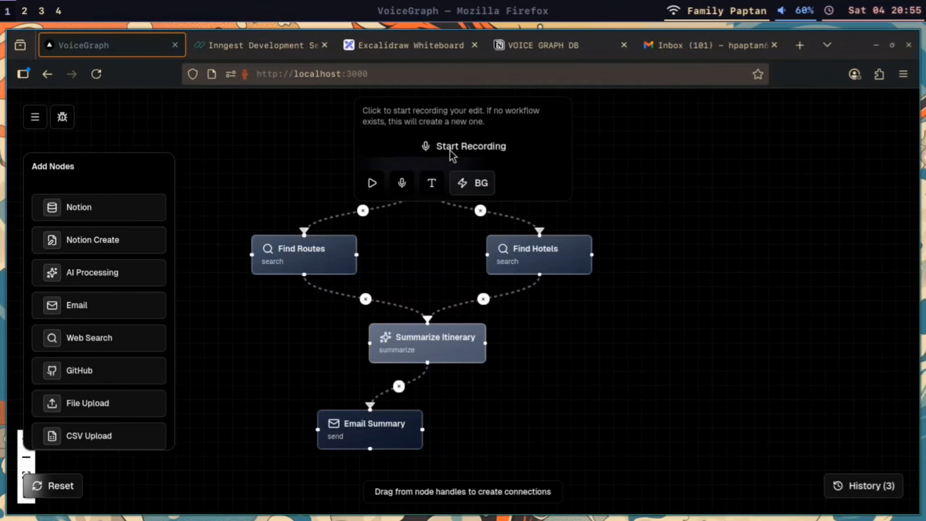
pyautogui.click(464, 146)
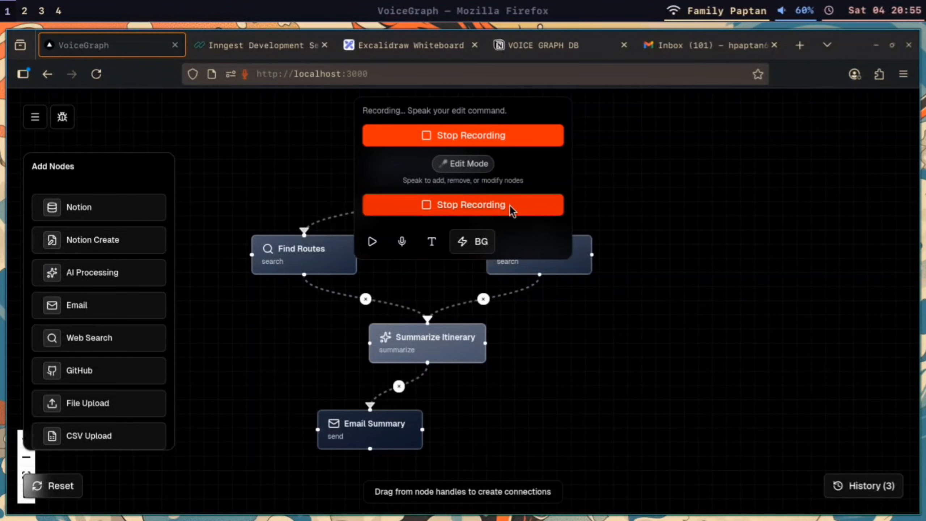
pyautogui.click(462, 204)
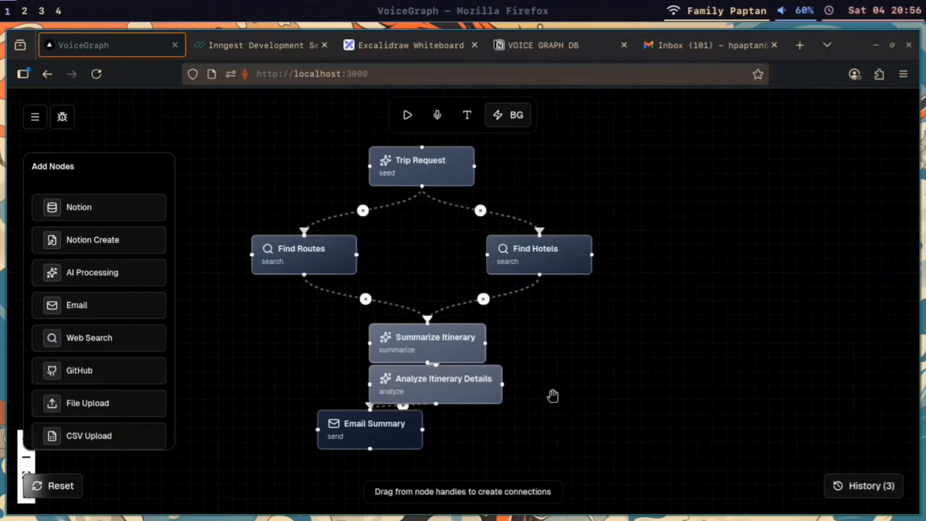
# Position the new analysis node and connect it to a Notion Create Page node
pyautogui.moveTo(434, 383); pyautogui.dragTo(425, 402)
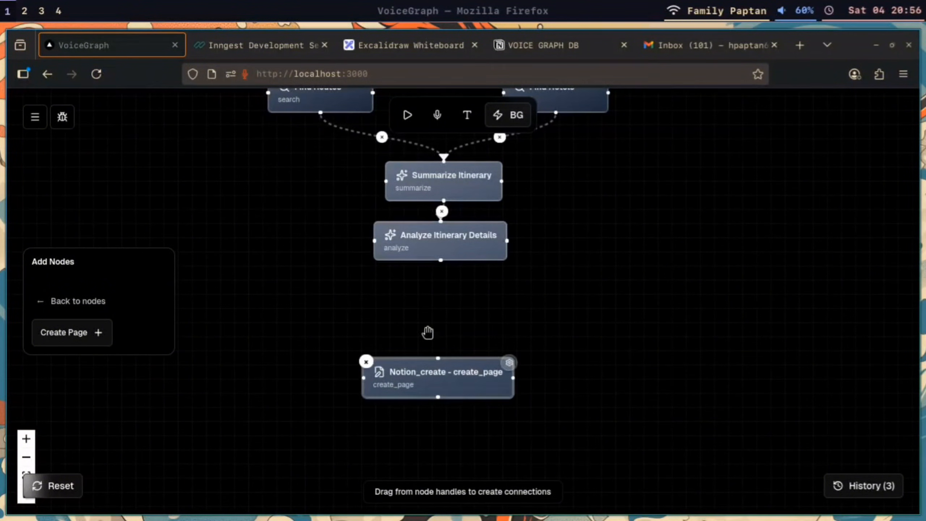
pyautogui.moveTo(436, 374); pyautogui.dragTo(434, 325)
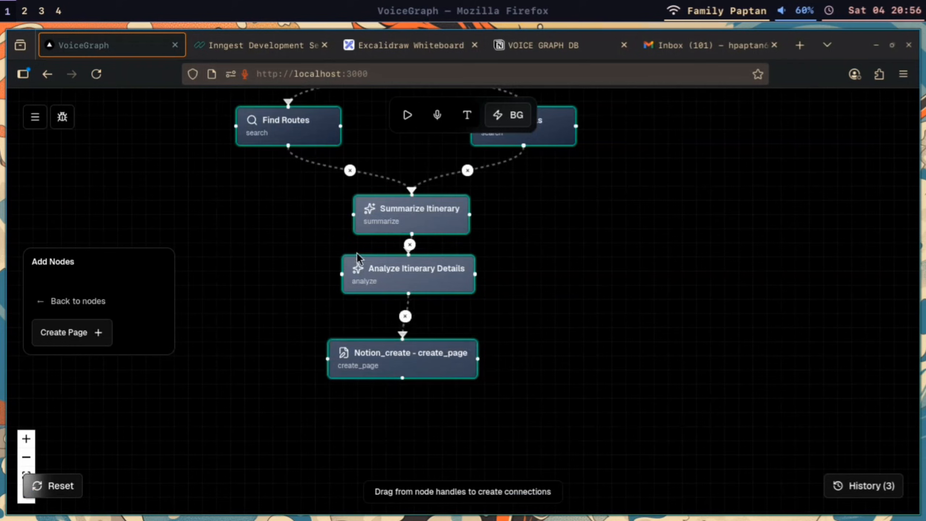
# Run the Notion-ending workflow in the background and inspect its failure in logs and AI Helper
pyautogui.click(407, 115)
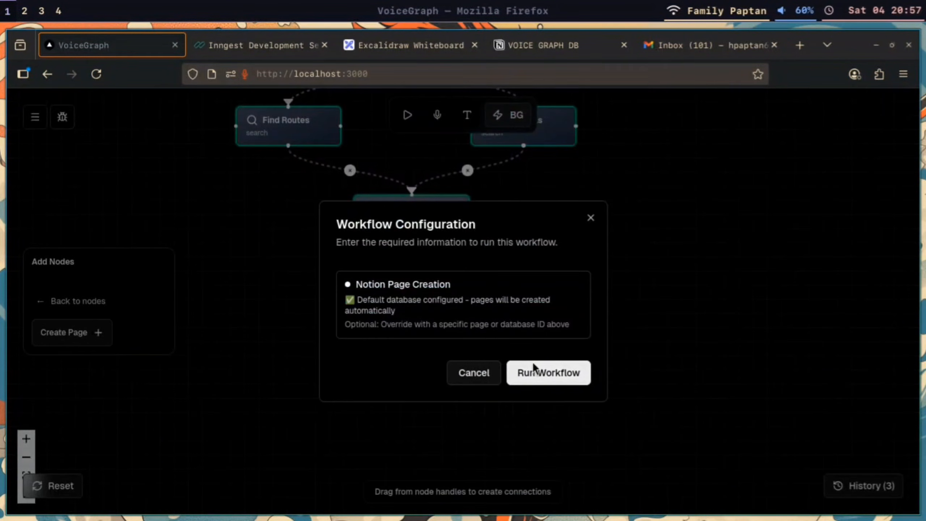
pyautogui.click(547, 372)
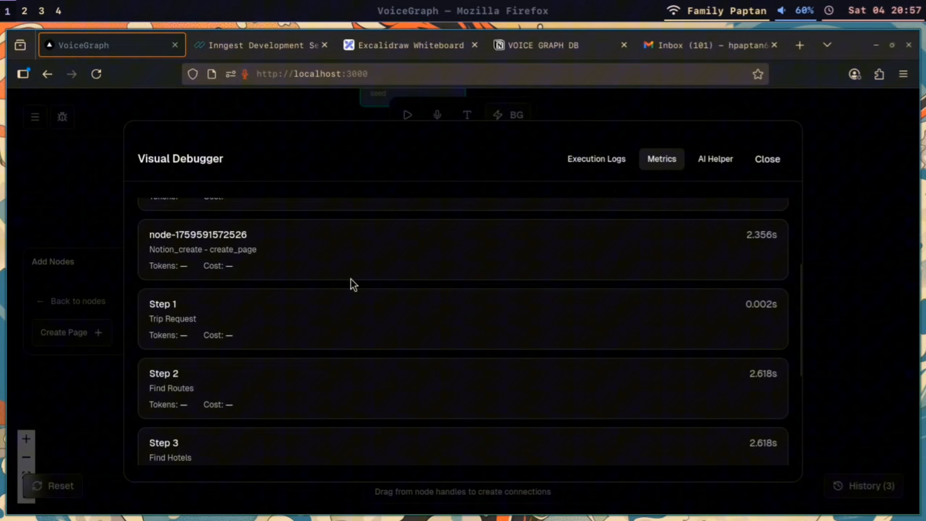
pyautogui.click(596, 158)
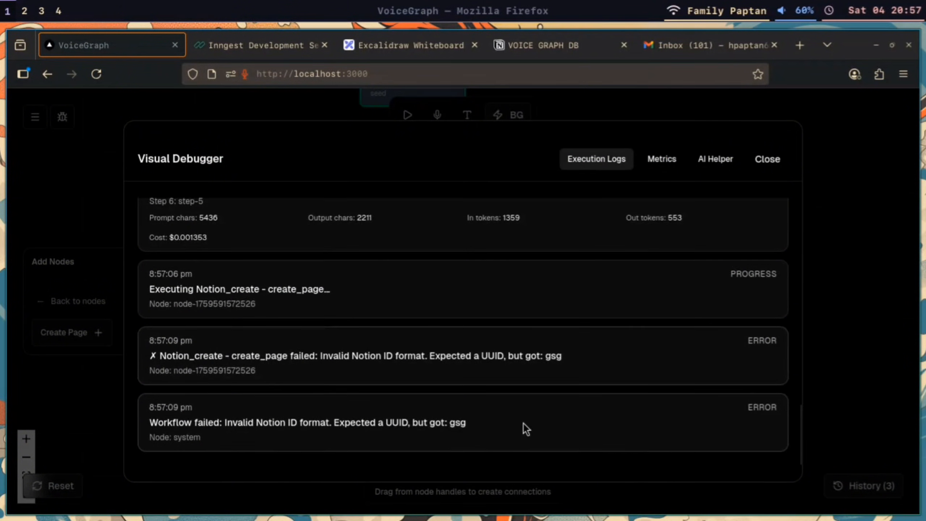
pyautogui.click(715, 158)
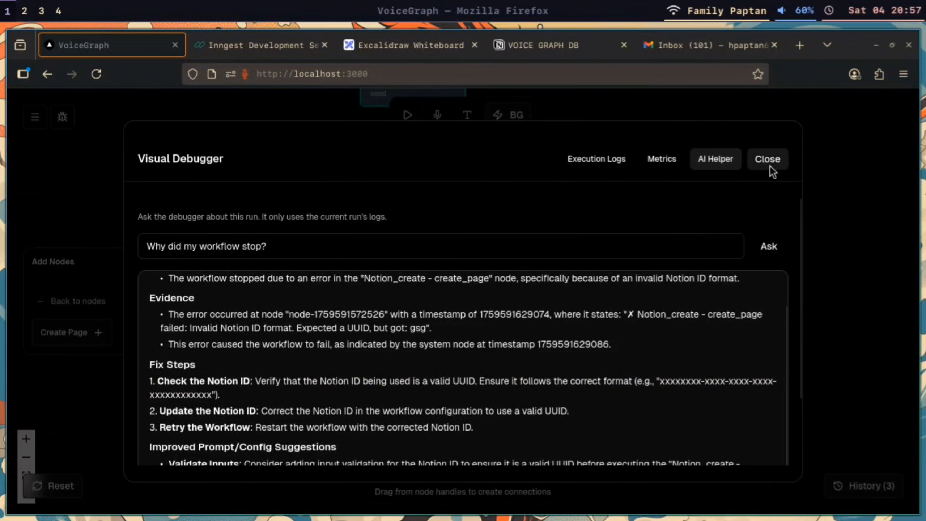
# Dismiss the debugger and begin a new workflow from a typed command
pyautogui.click(767, 159)
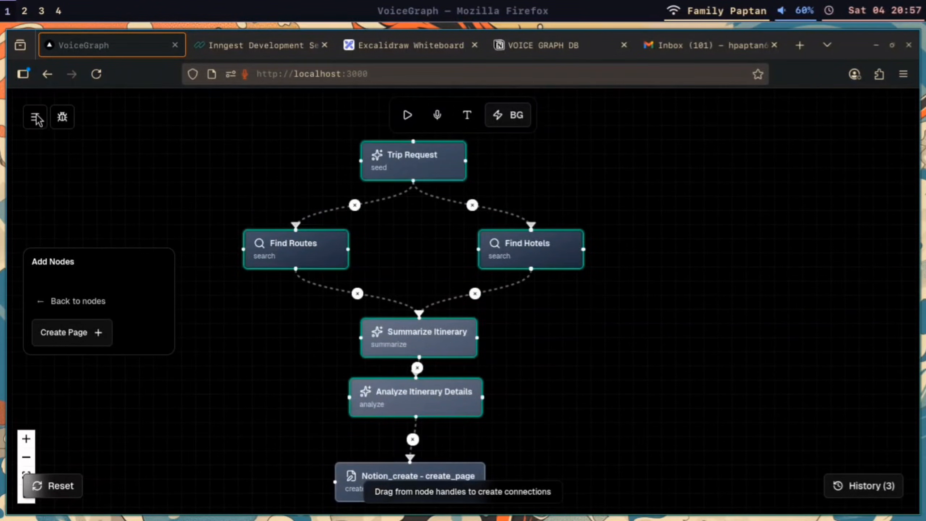
pyautogui.click(34, 116)
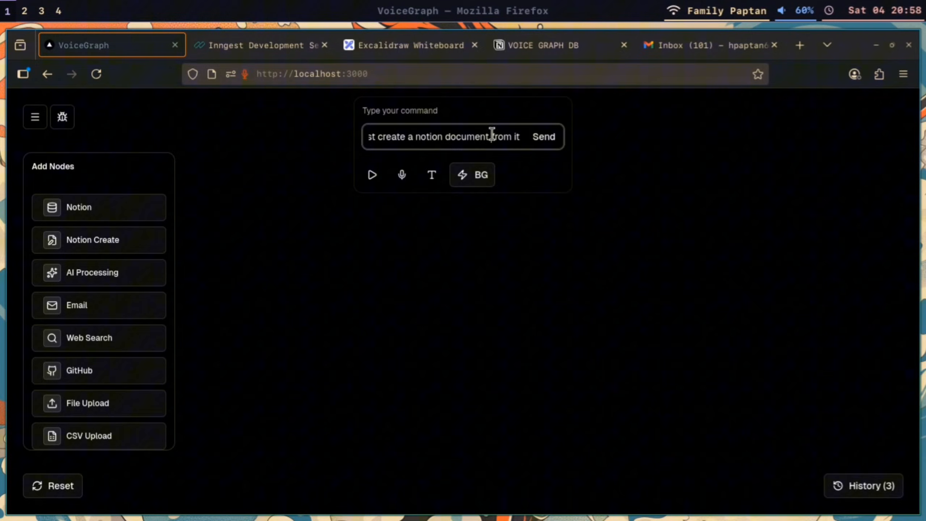
# Submit a request for a viral AI trends automation and run the generated workflow in the background
pyautogui.write('tomation to get all viral ai trends in')
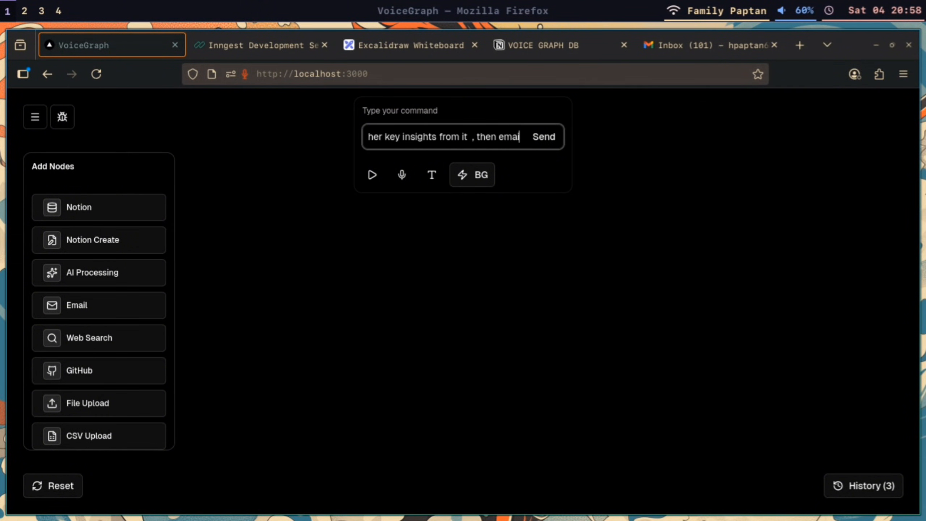
pyautogui.click(542, 137)
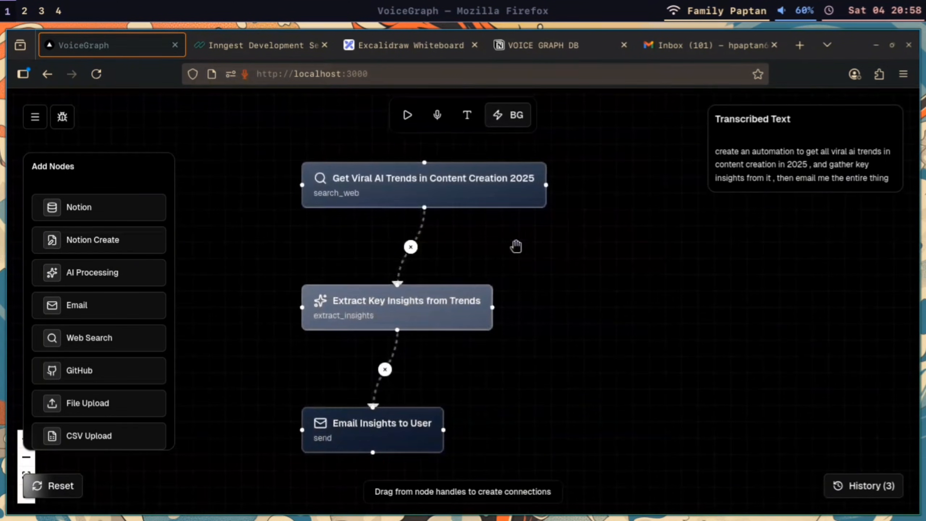
pyautogui.click(406, 115)
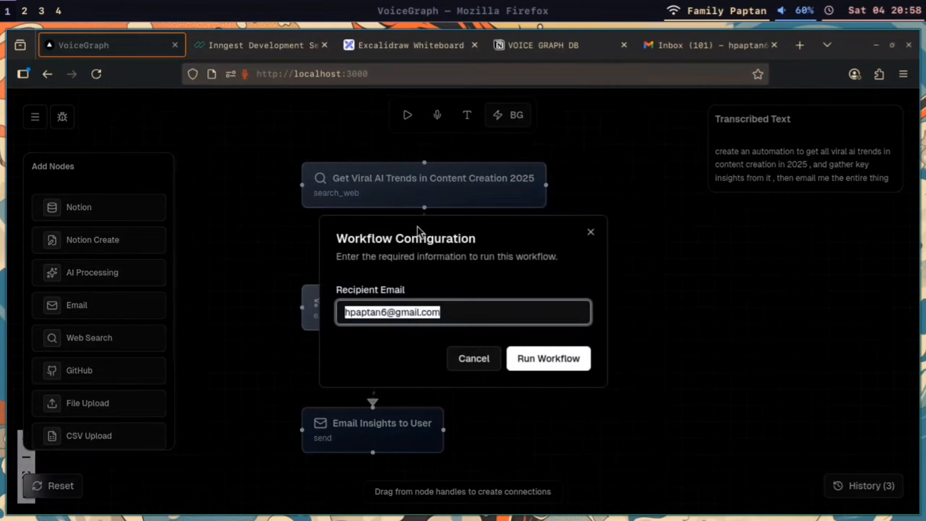
pyautogui.click(547, 358)
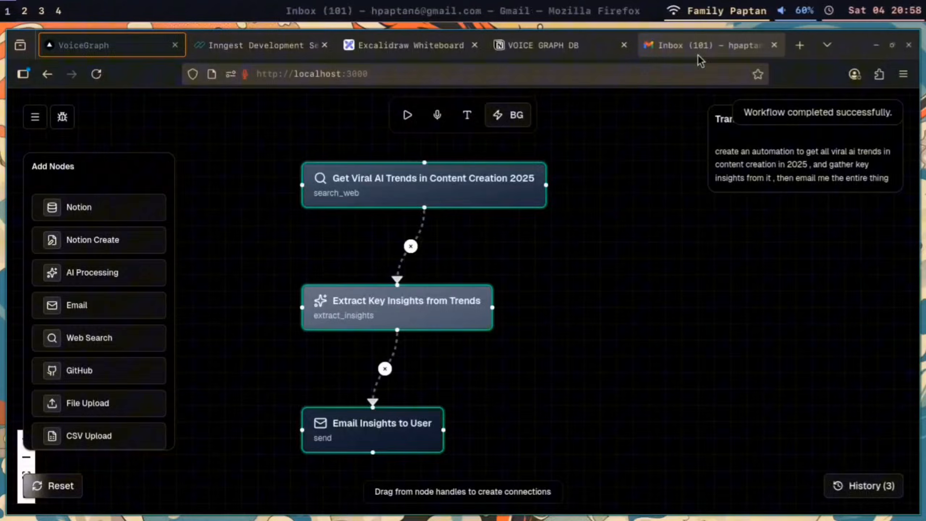
pyautogui.click(709, 45)
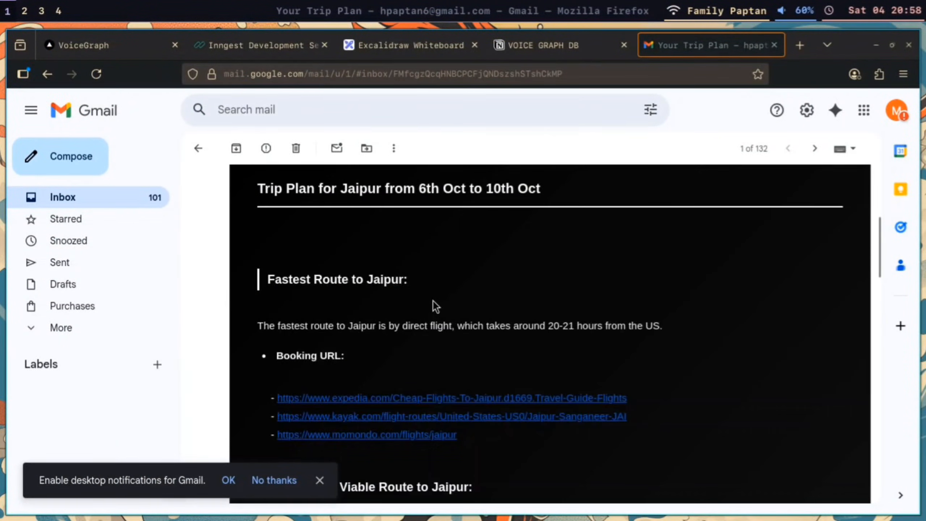
# Read through the Your Trip Plan and Workflow Result emails, then return to VoiceGraph
pyautogui.scroll(-3)
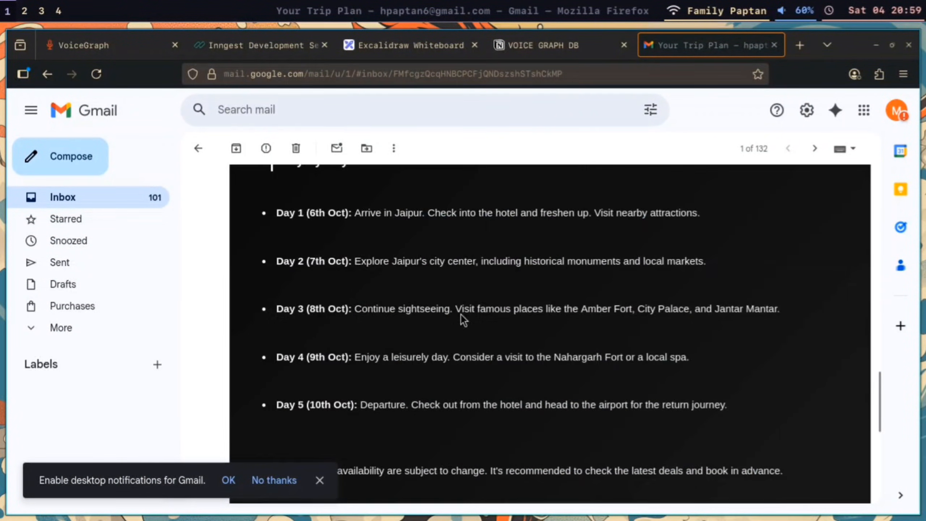
pyautogui.click(198, 149)
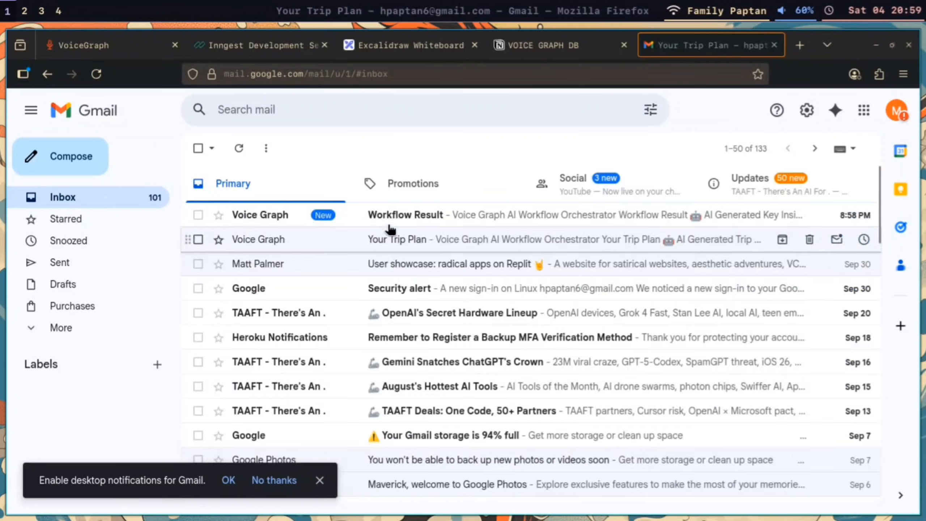
pyautogui.click(406, 214)
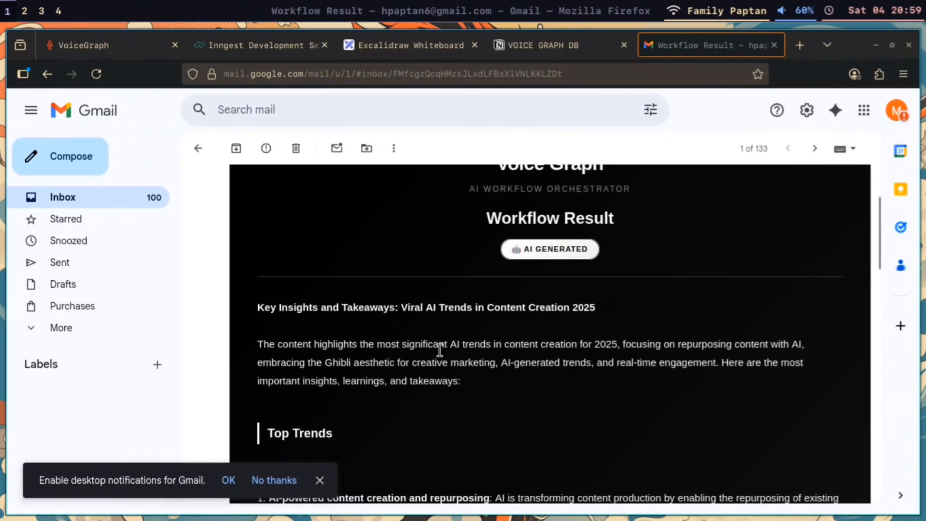
pyautogui.scroll(-3)
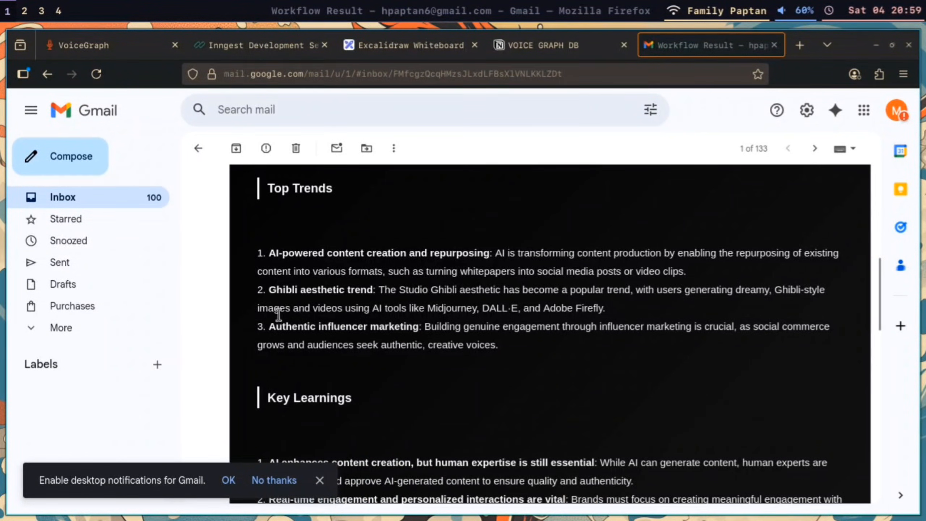
pyautogui.scroll(-3)
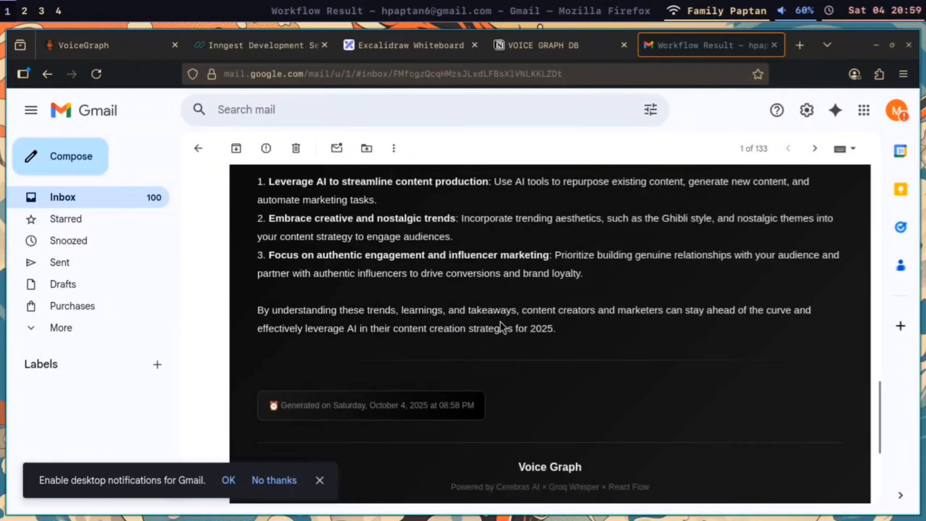
pyautogui.click(85, 45)
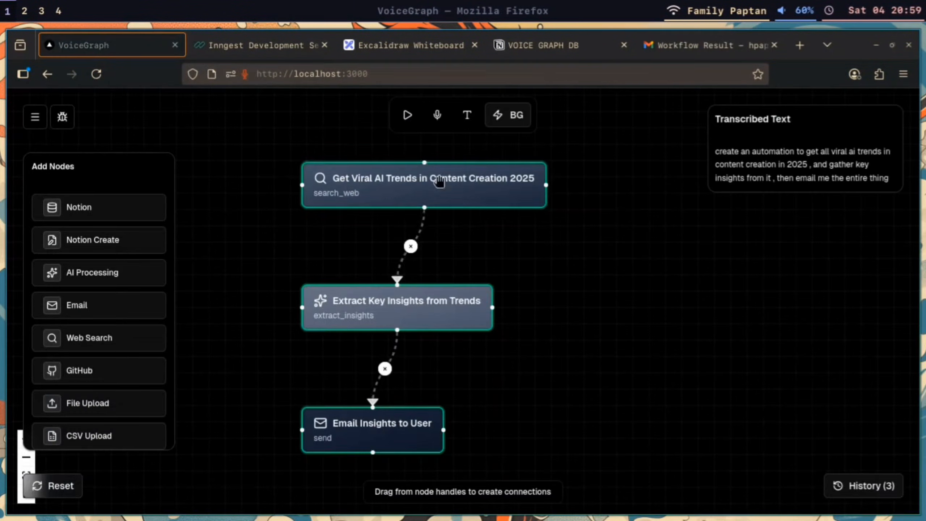